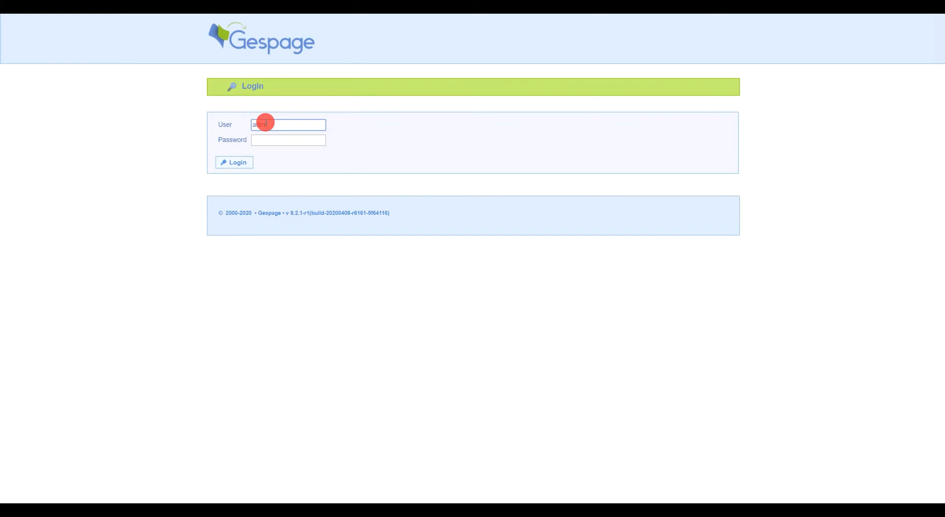
Log in as admin and open Server > Configuration > AD/LDAP synchronization.
text(admin)
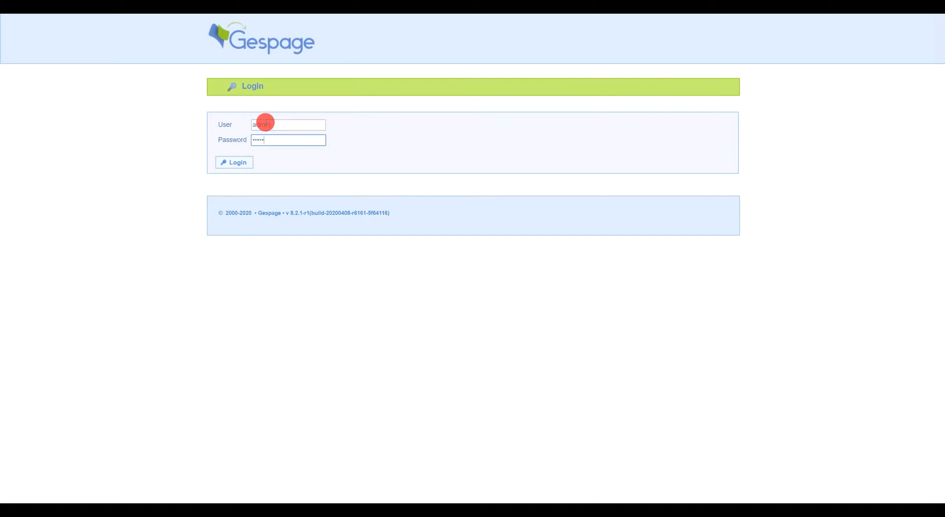
click(233, 162)
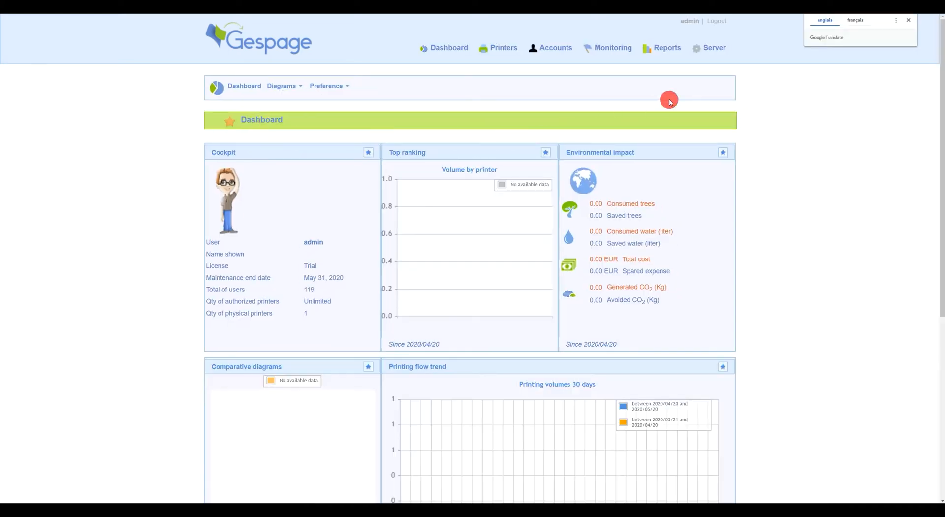
click(714, 48)
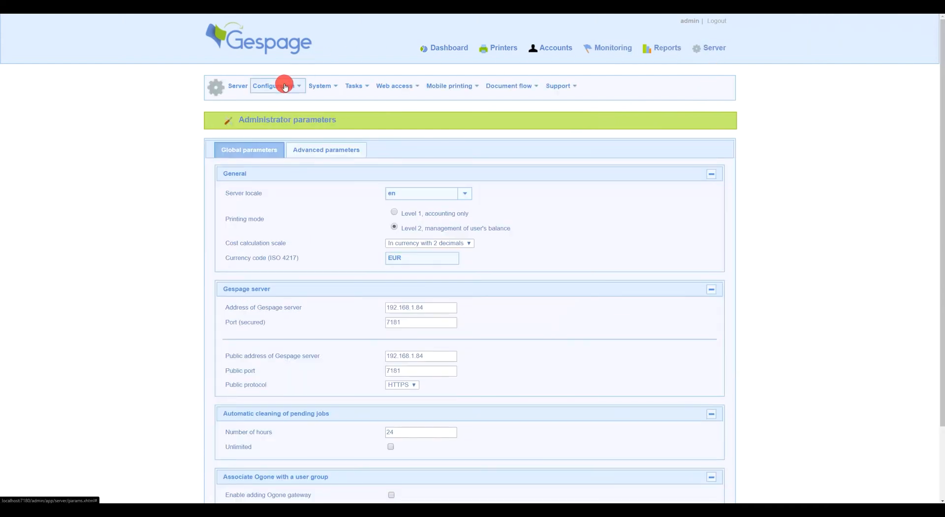
click(274, 86)
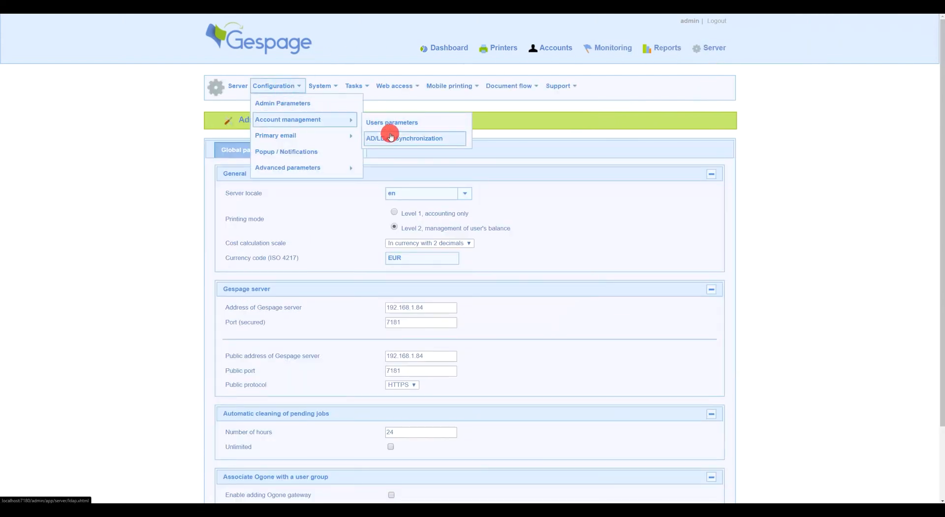
click(403, 138)
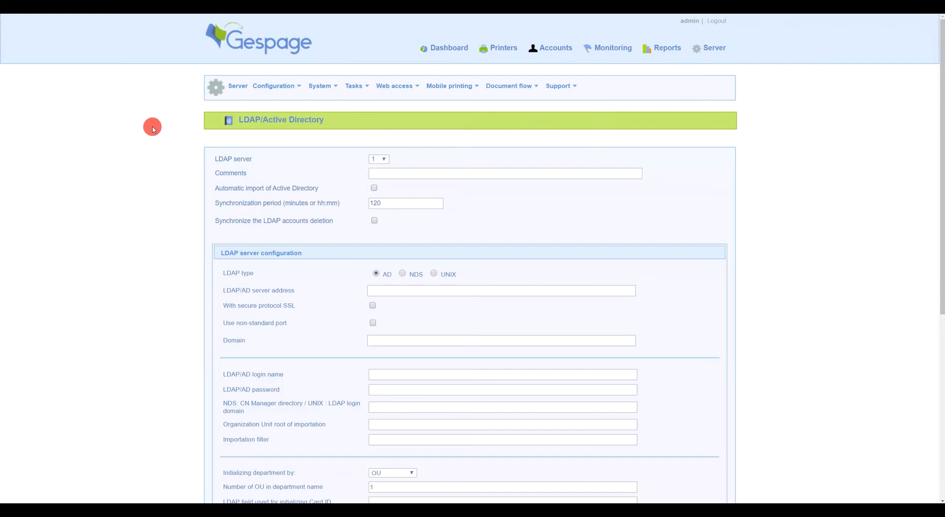
Enter AD server 127.0.0.1, domain domain.local, login and password, then approve.
scroll(down, 3)
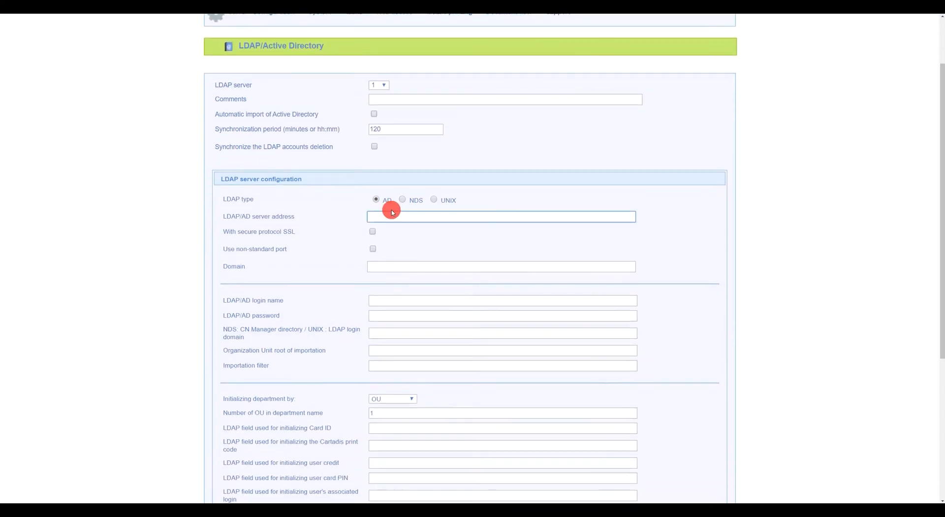
text(127.0.)
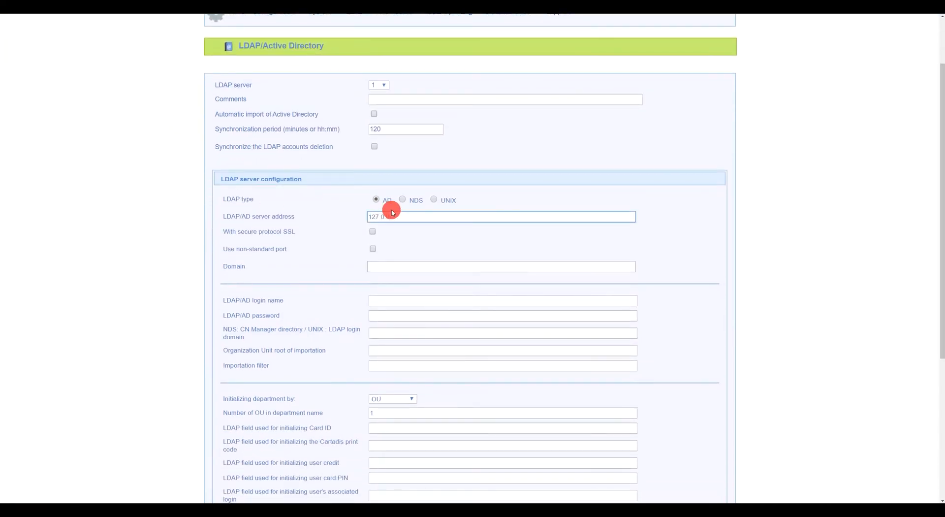
click(500, 266)
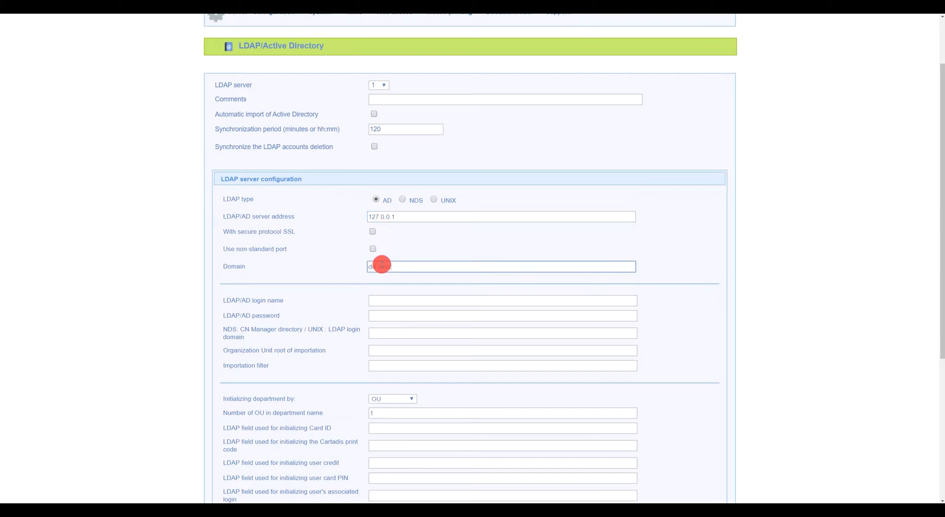
text(domain.local)
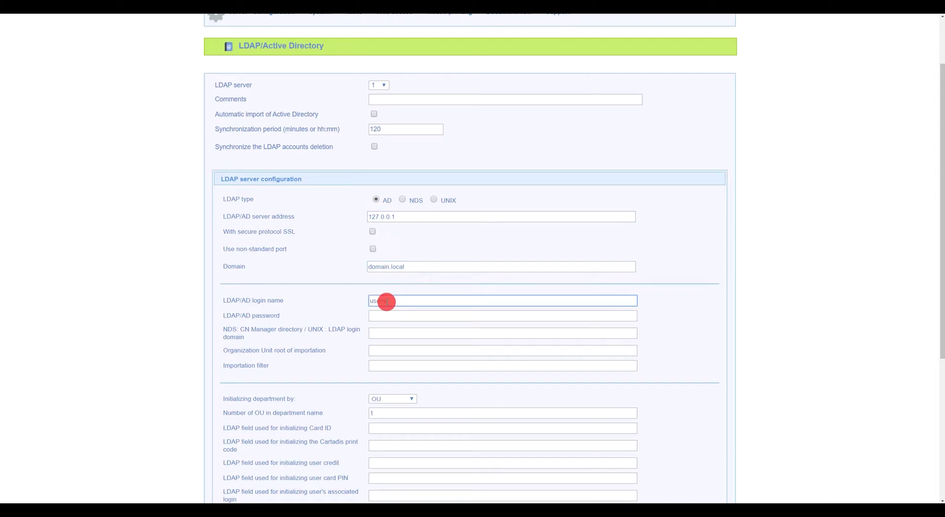
text(password)
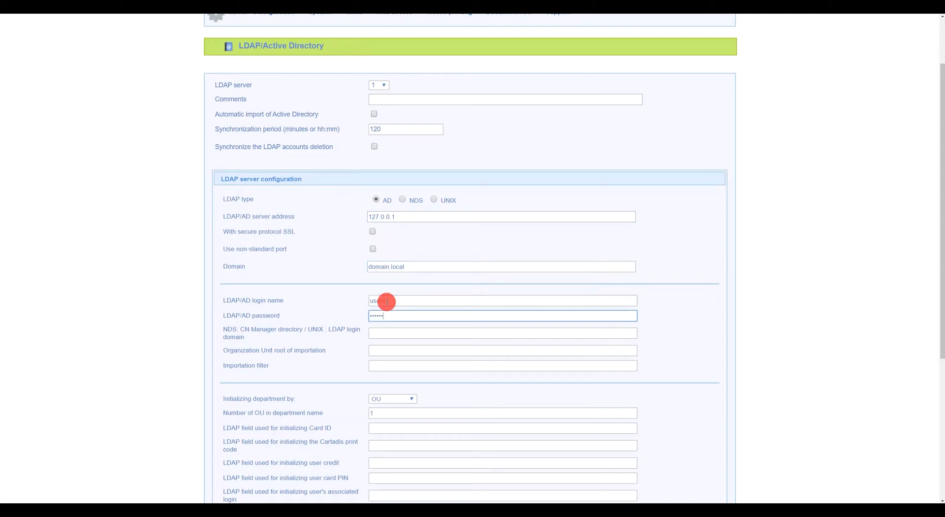
scroll(down, 3)
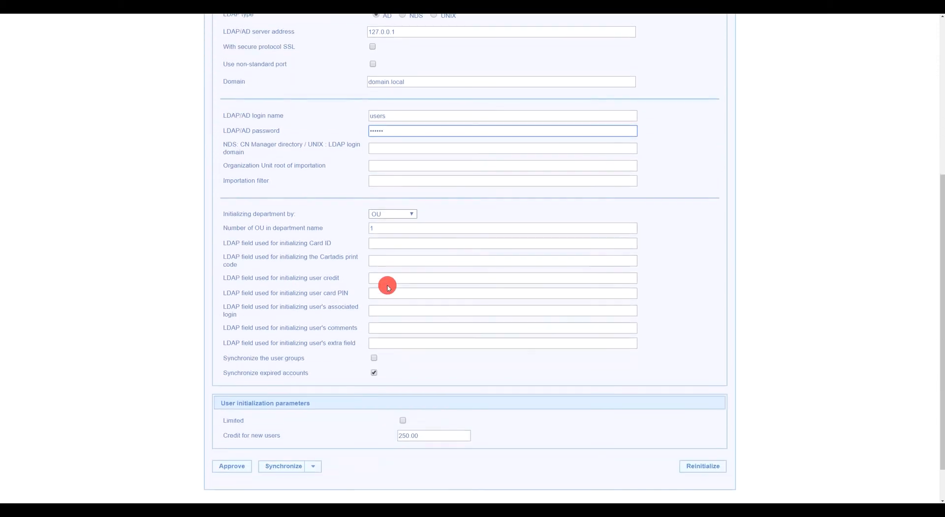
click(283, 466)
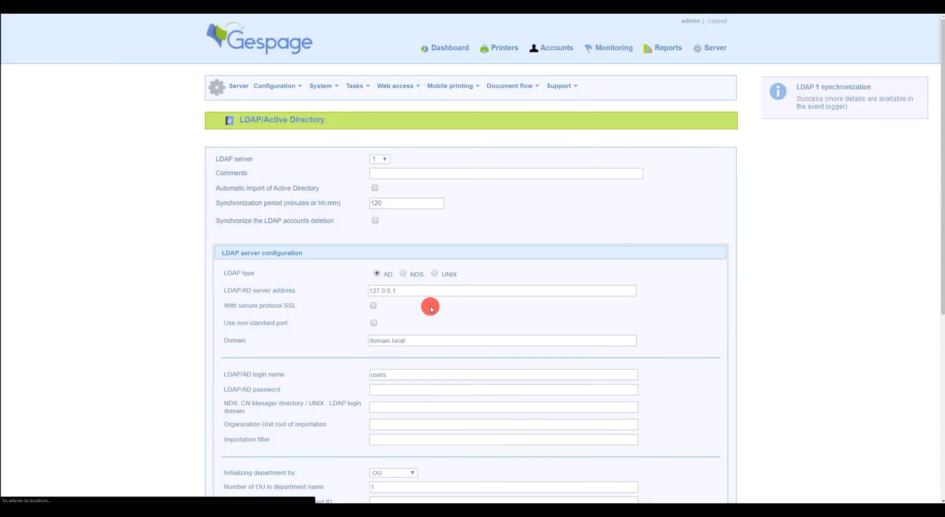
mouse_move(829, 149)
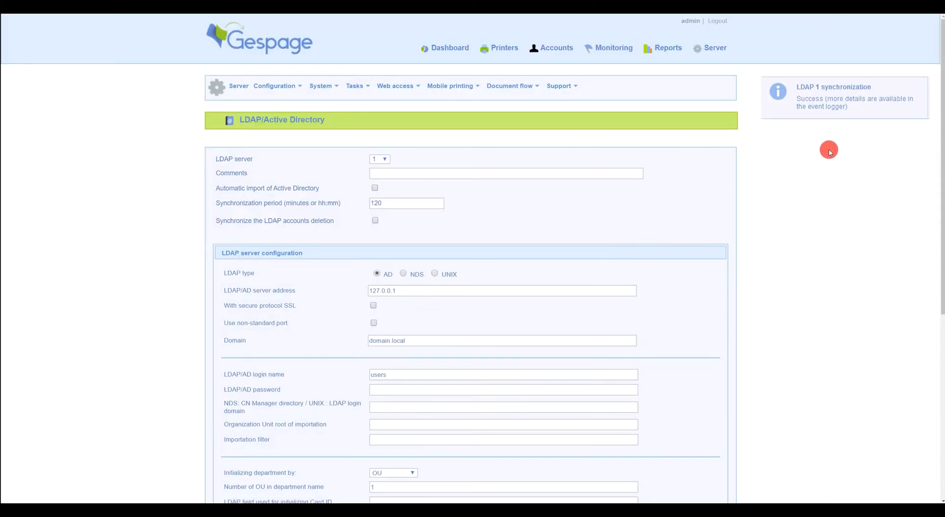
mouse_move(805, 162)
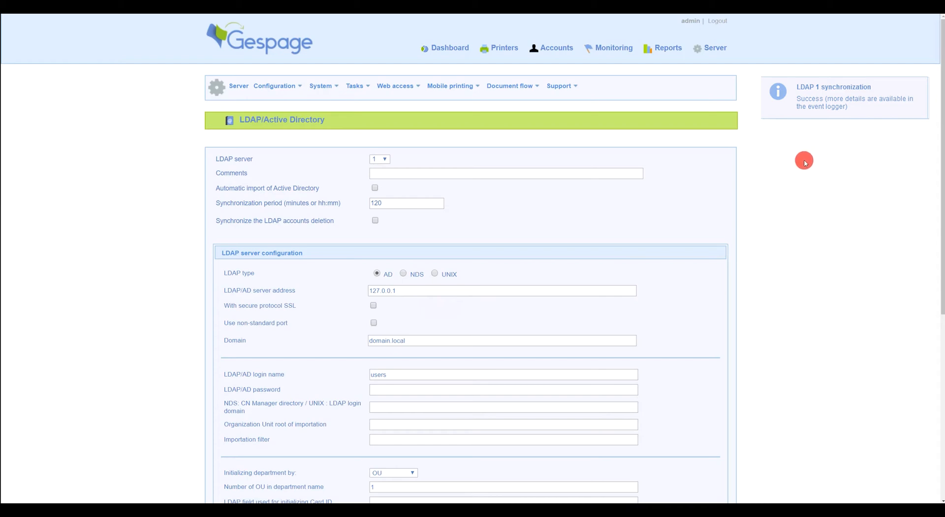
Check the Accounts user list, which shows no imported users.
click(550, 47)
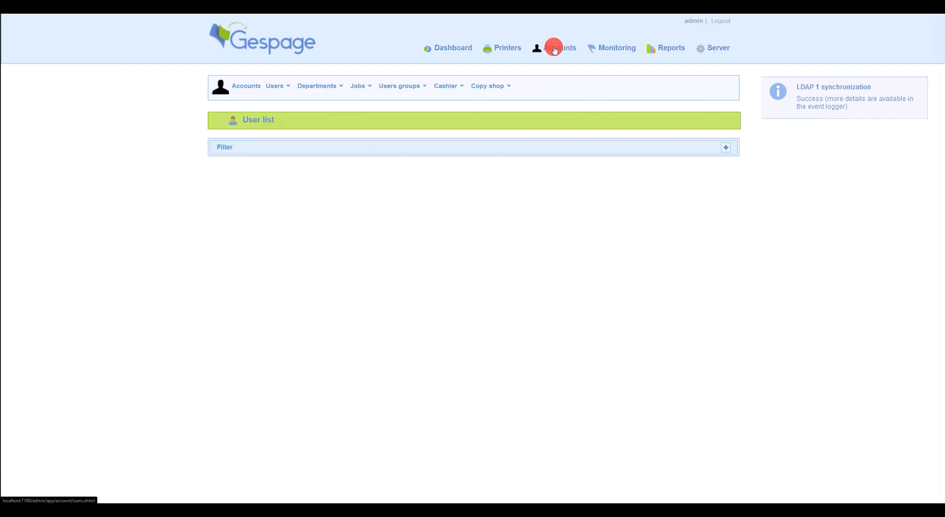
scroll(down, 3)
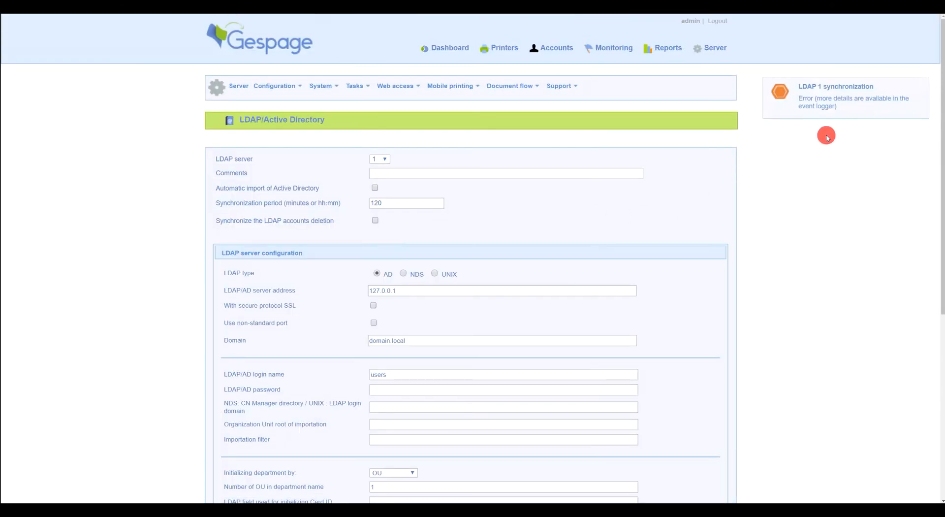
mouse_move(614, 48)
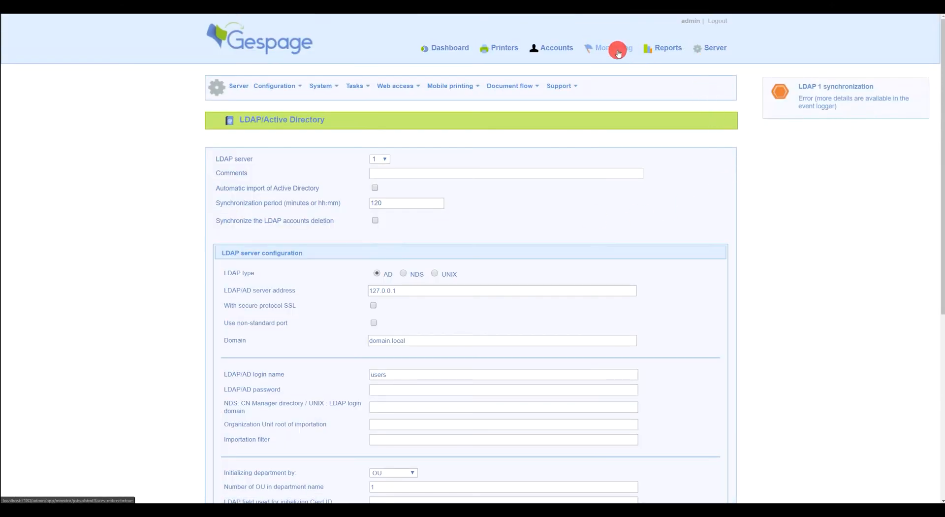
Read the 'Failure of the synchronisation (server 1)' entries in Monitoring's event logger.
click(613, 48)
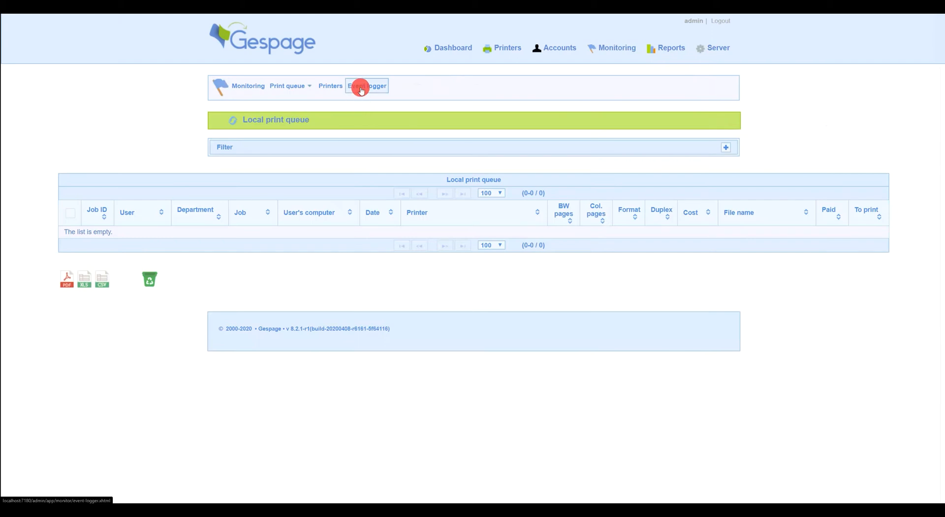
click(366, 85)
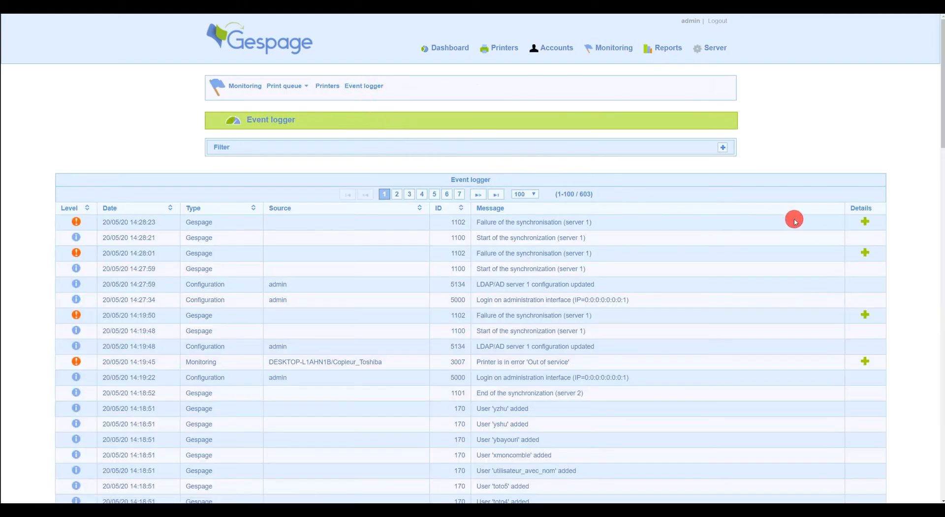
mouse_move(827, 221)
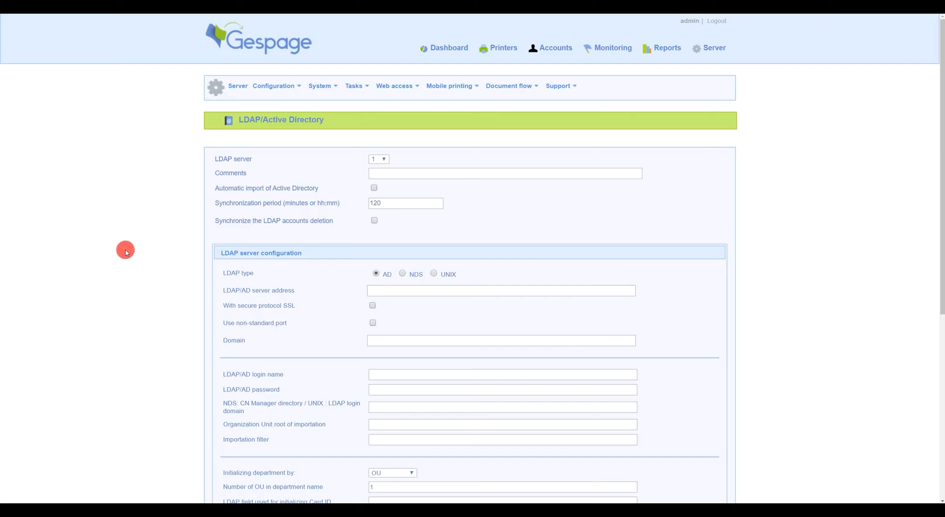
Set the LDAP type to UNIX with domain 'local', login name and password.
scroll(down, 3)
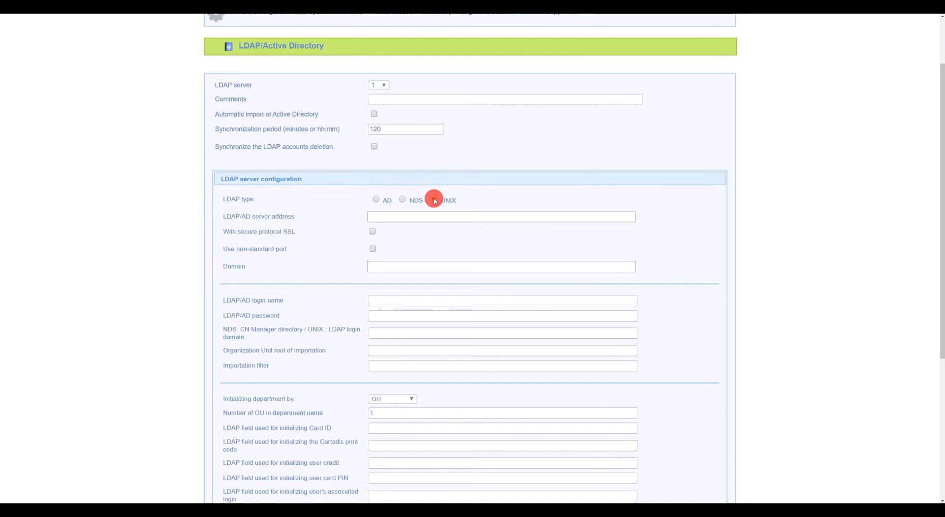
click(434, 200)
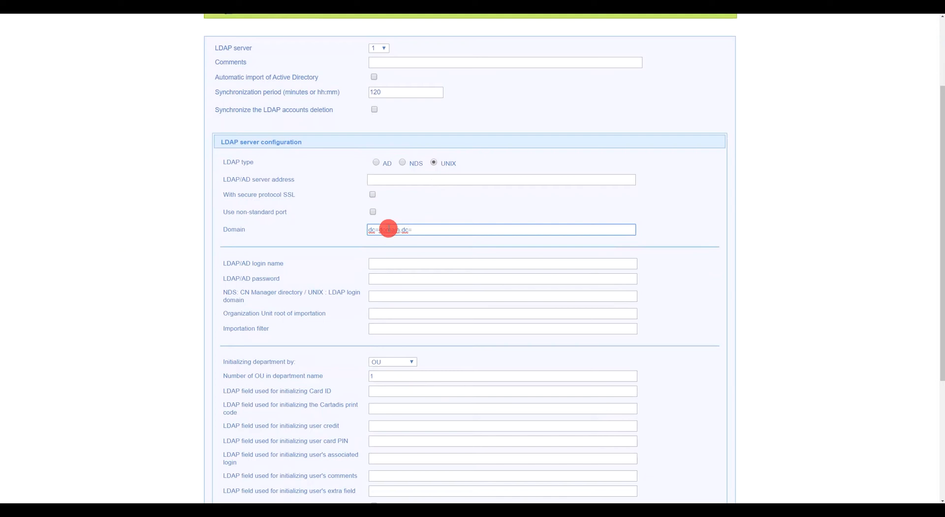
text(local)
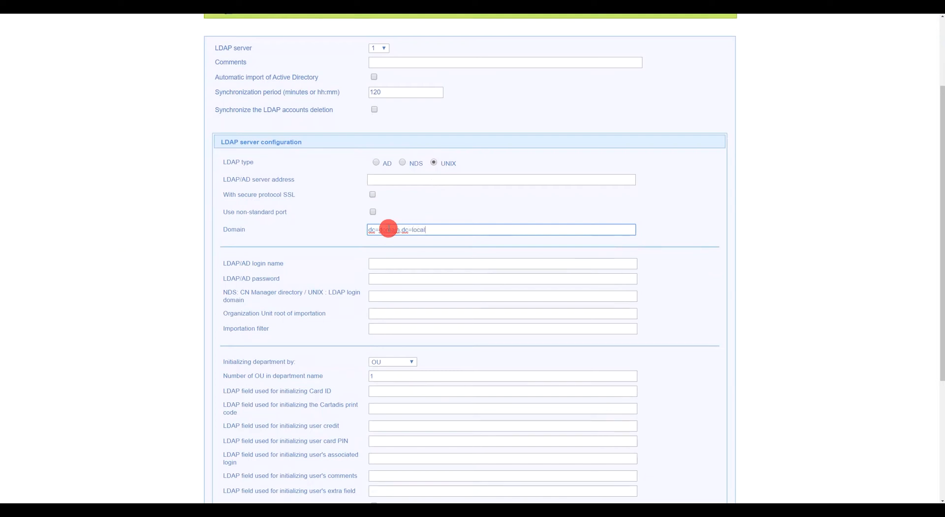
click(502, 263)
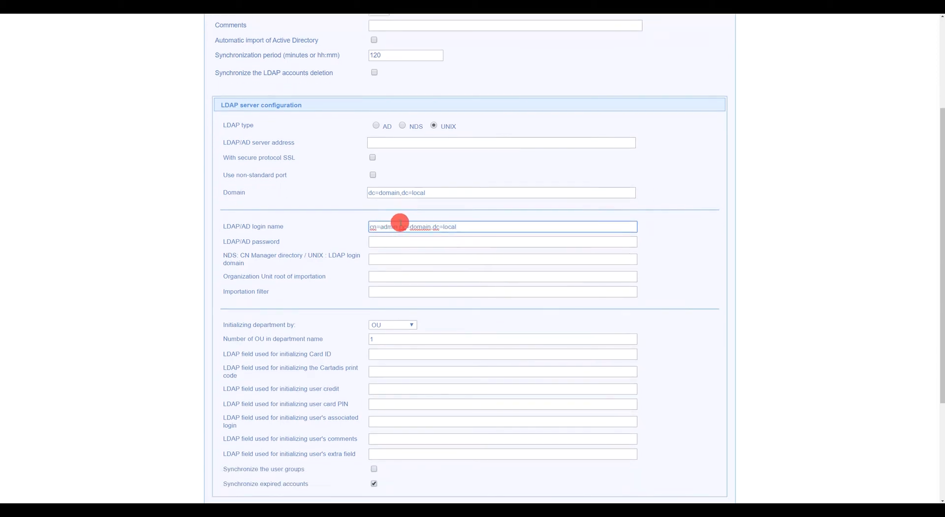
click(502, 242)
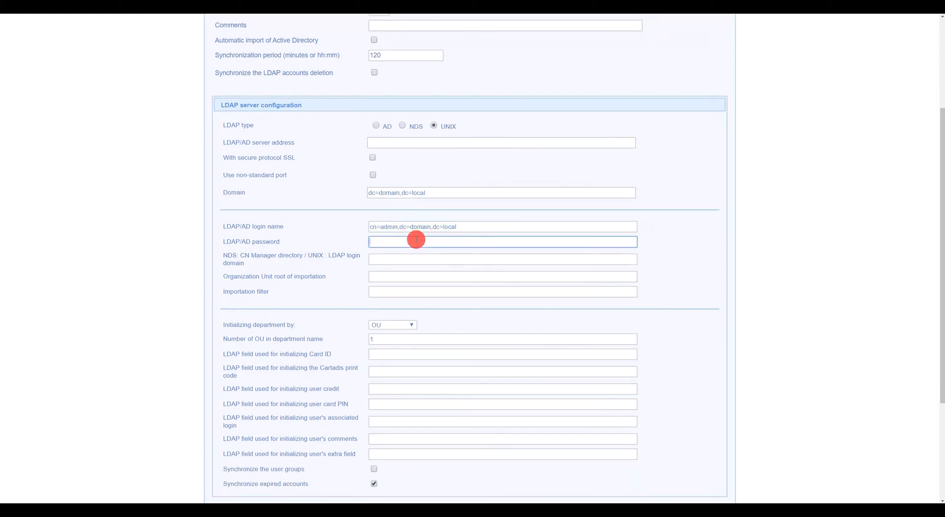
text(••••••)
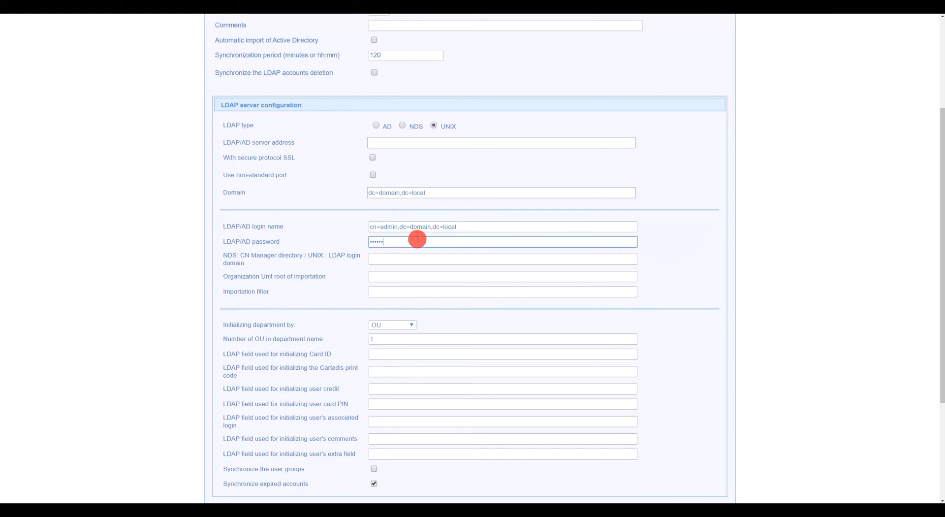
mouse_move(414, 256)
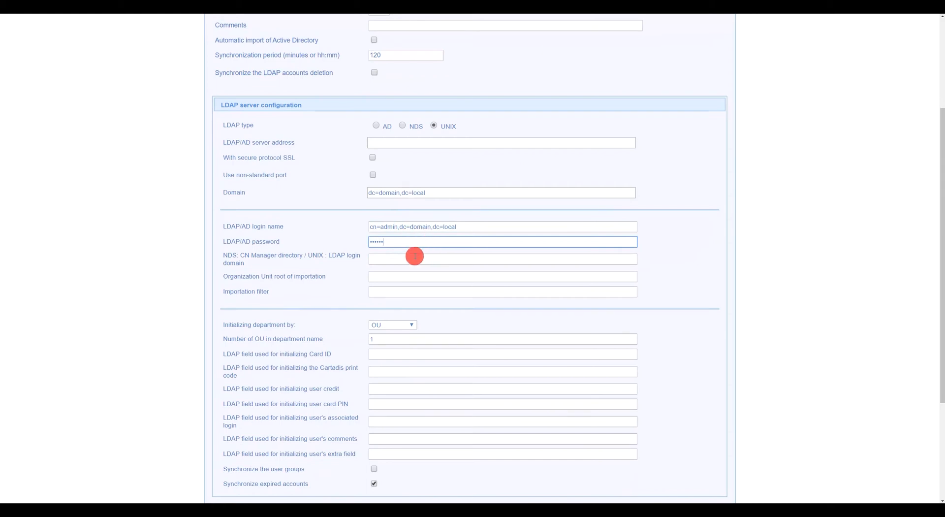
Enter OU=users as the NDS/UNIX LDAP login domain.
text(OU)
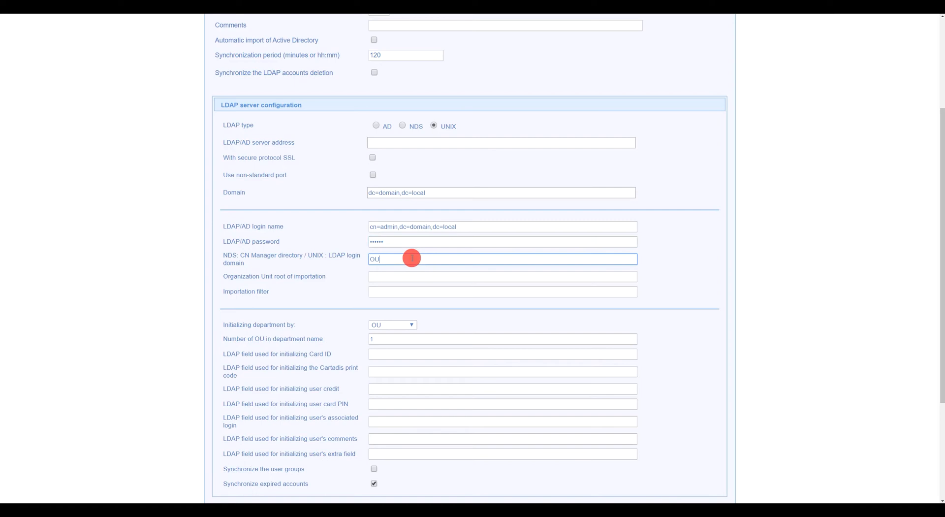
text(=)
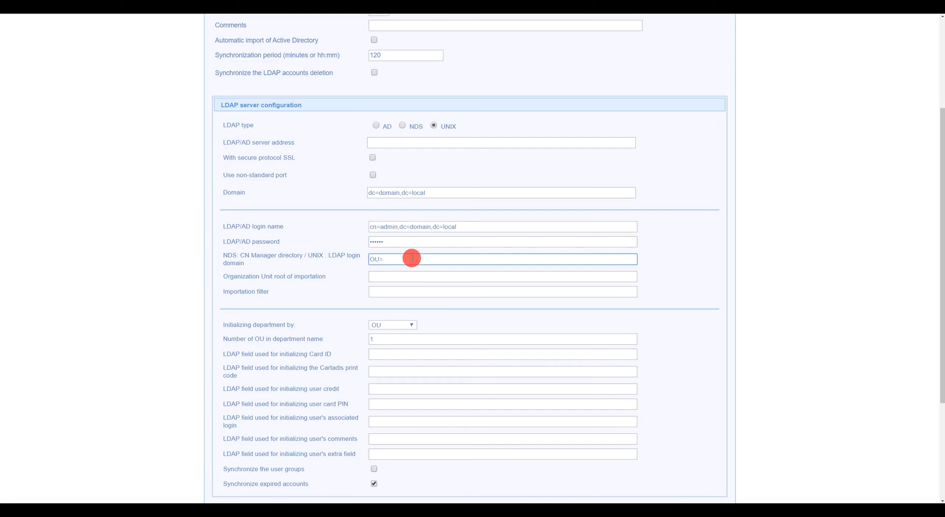
text(user)
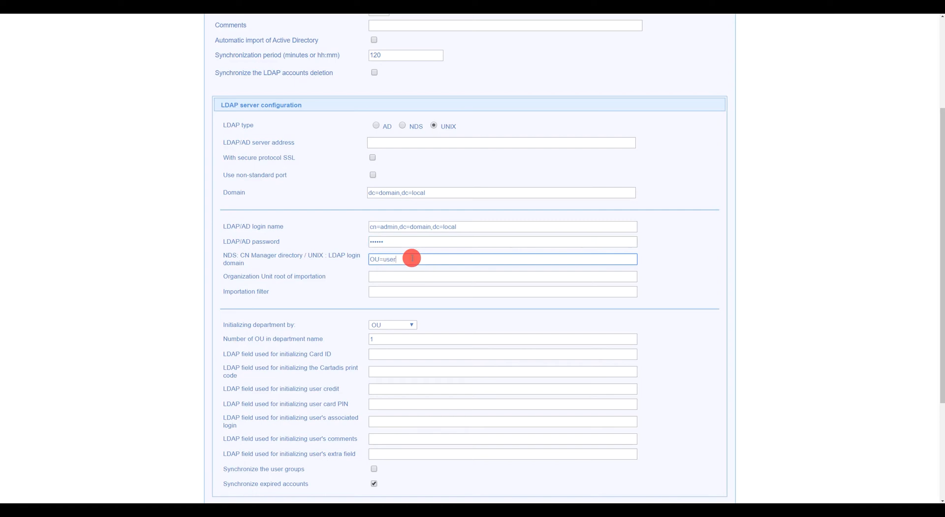
text(s)
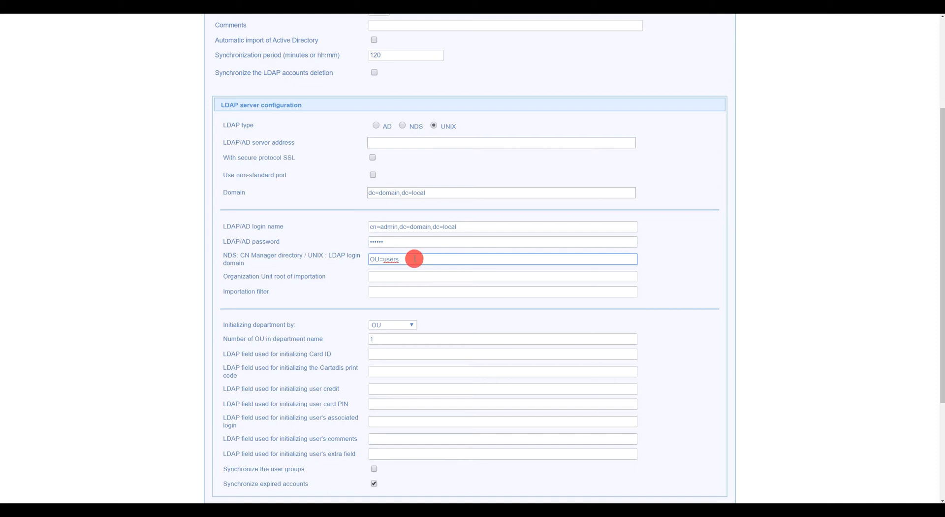
scroll(down, 3)
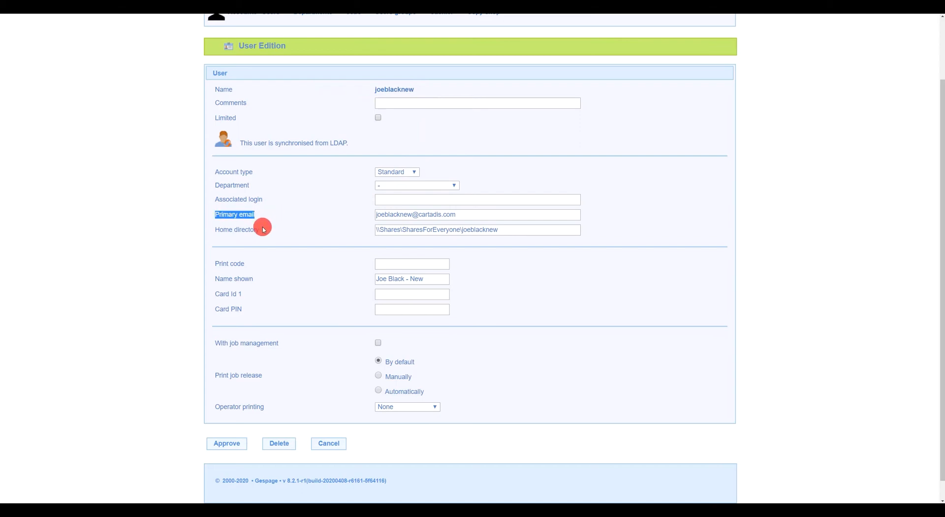
mouse_move(237, 229)
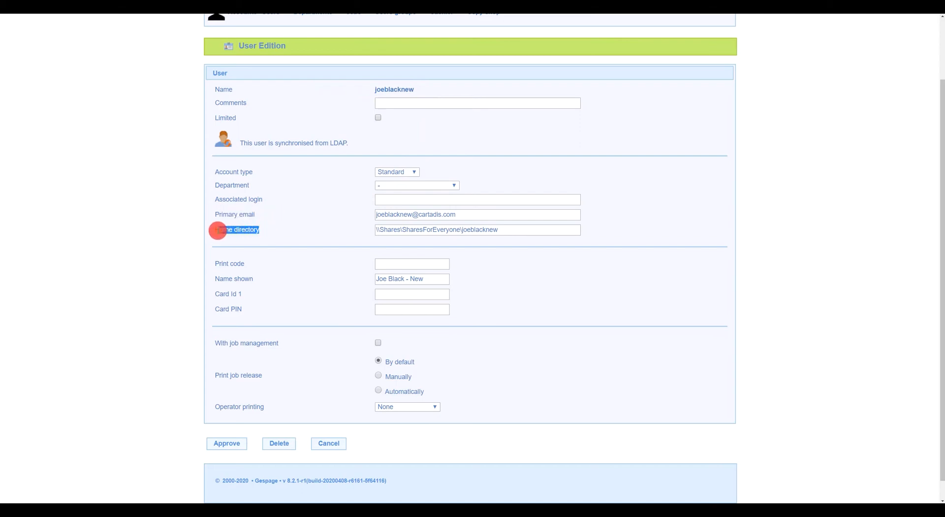
mouse_move(264, 267)
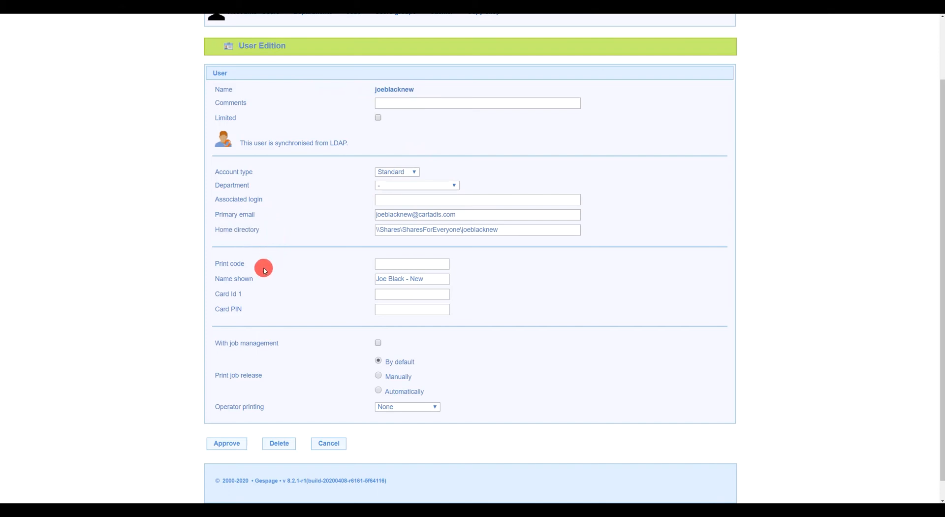
Point out the LDAP-filled Name shown field on the user edit page.
double_click(234, 278)
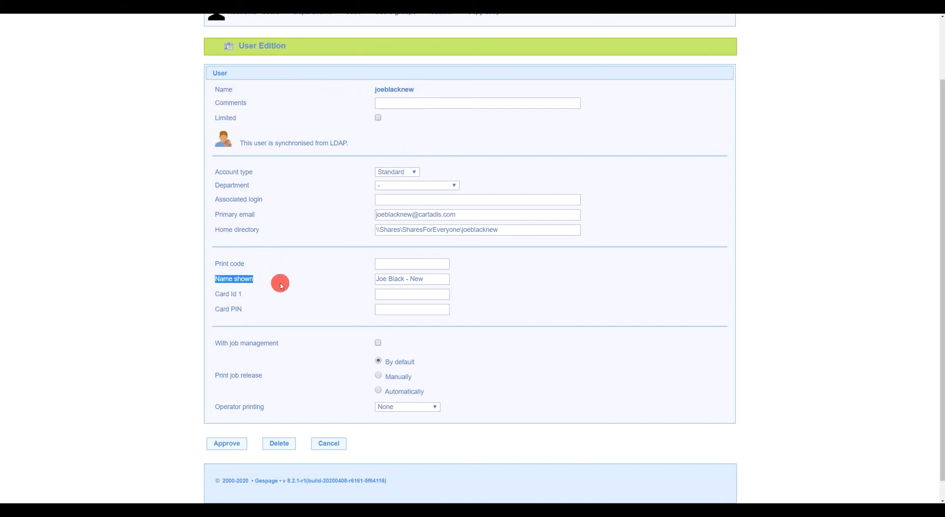
scroll(up, 3)
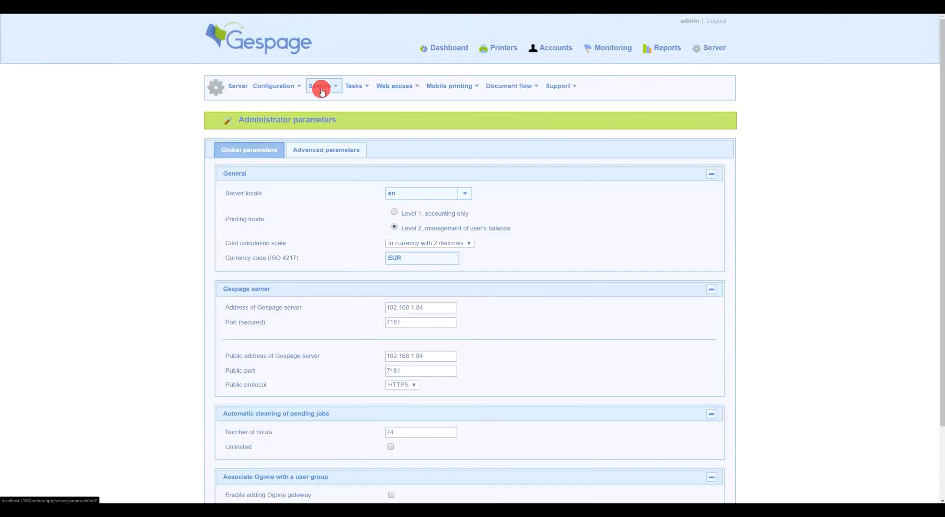
Reopen AD/LDAP synchronization and set the Cartadis print code LDAP field to wWWHomePage.
click(273, 85)
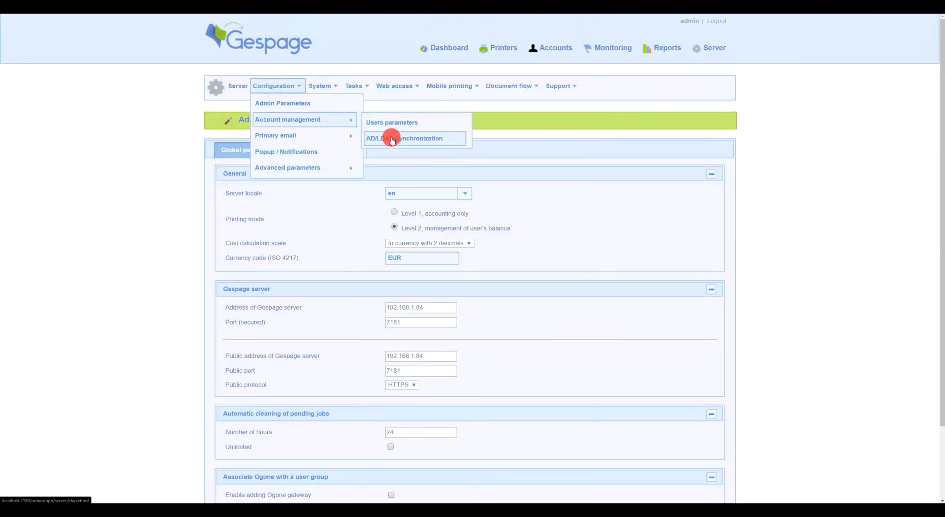
click(405, 138)
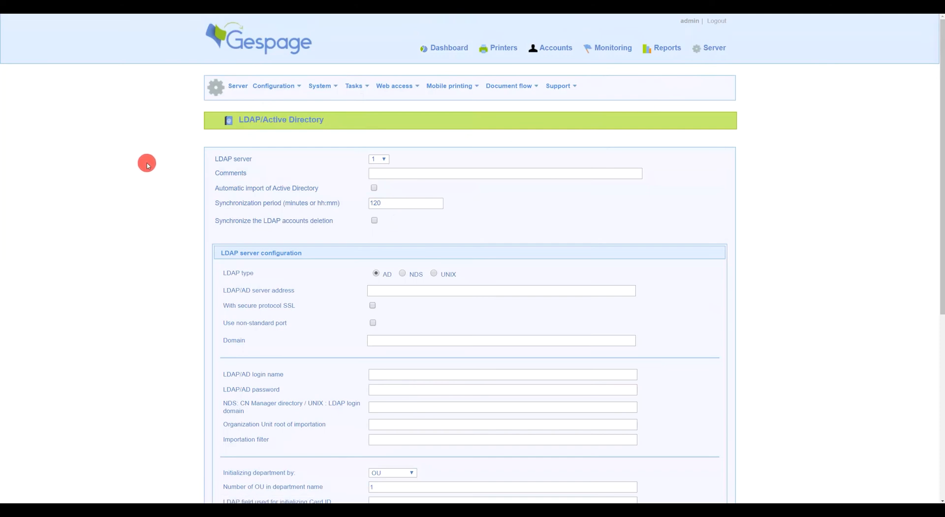
scroll(down, 3)
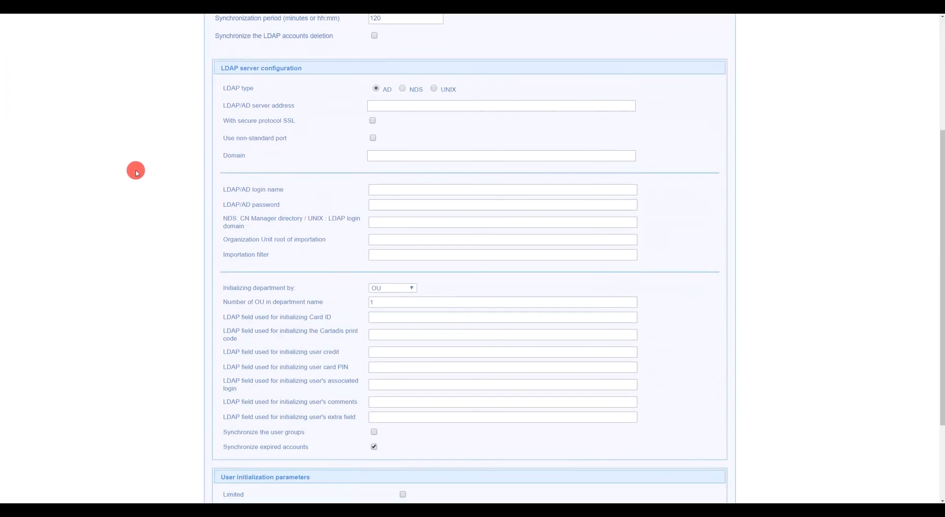
mouse_move(237, 316)
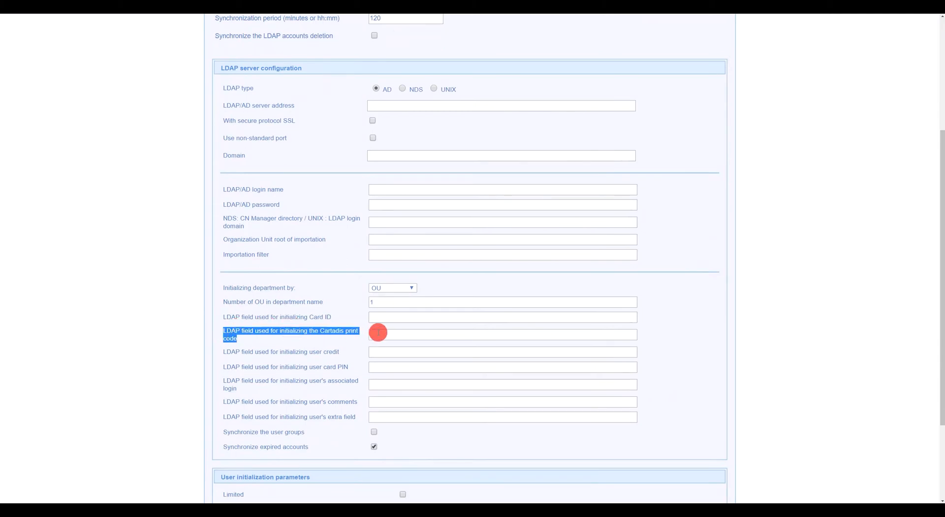
click(502, 334)
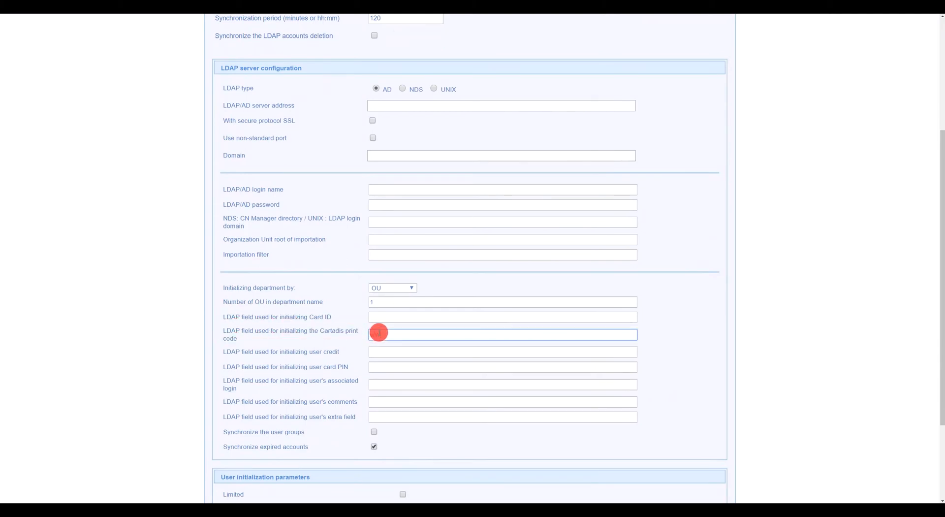
text(HomePage)
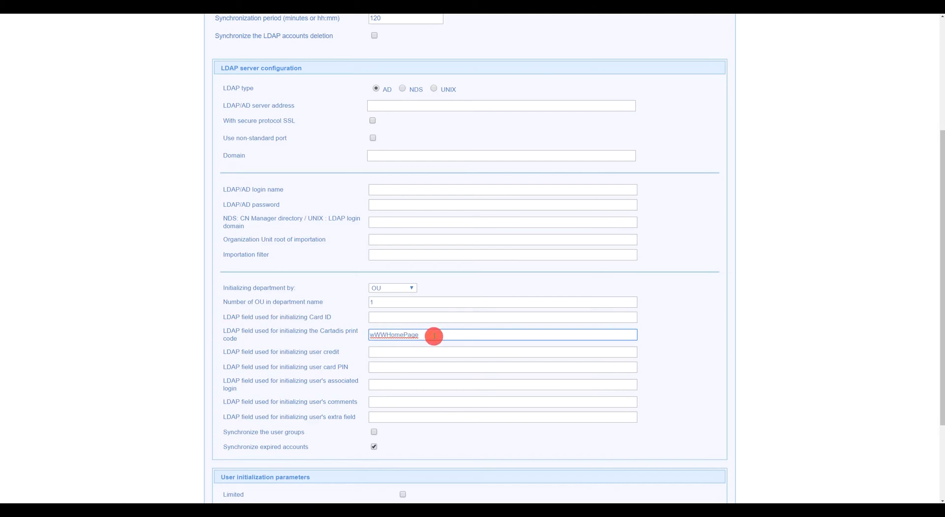
click(502, 351)
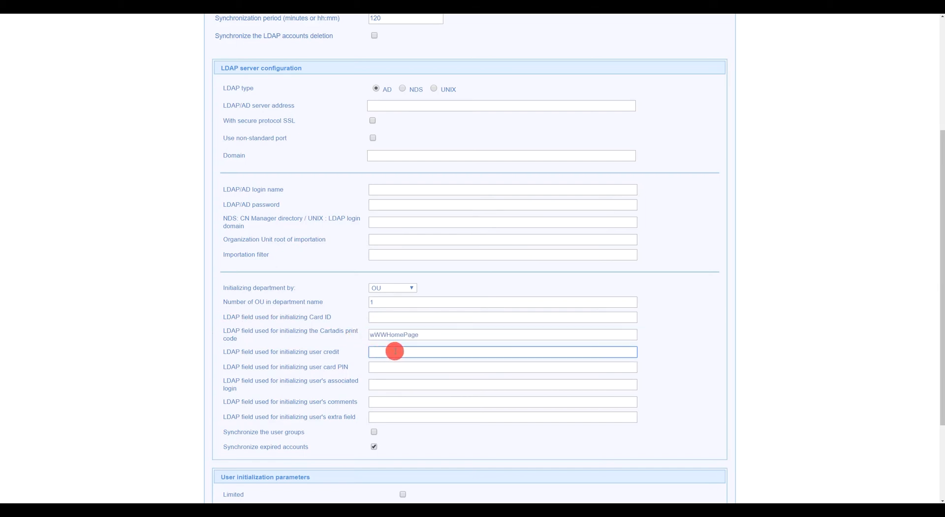
scroll(up, 3)
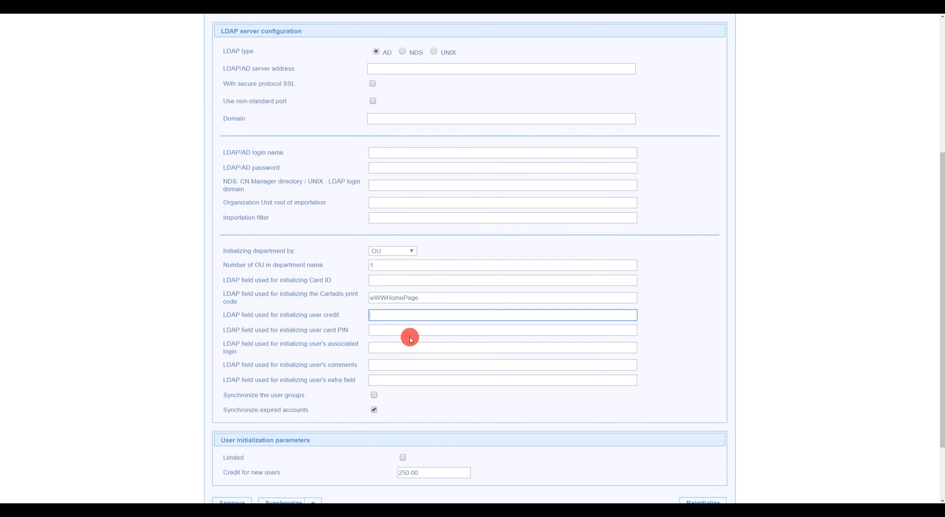
Review the 250.00 new-user credit, then view the Accounts list of synced users.
scroll(down, 3)
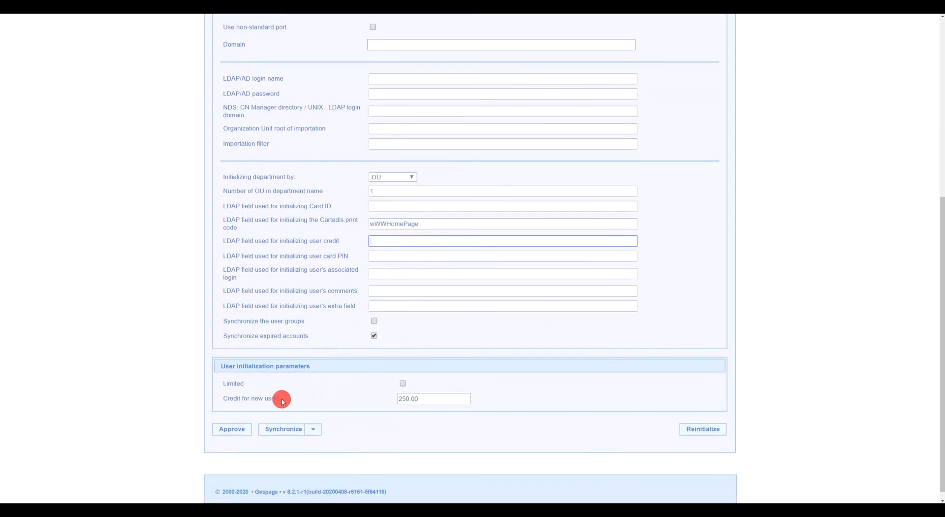
scroll(up, 3)
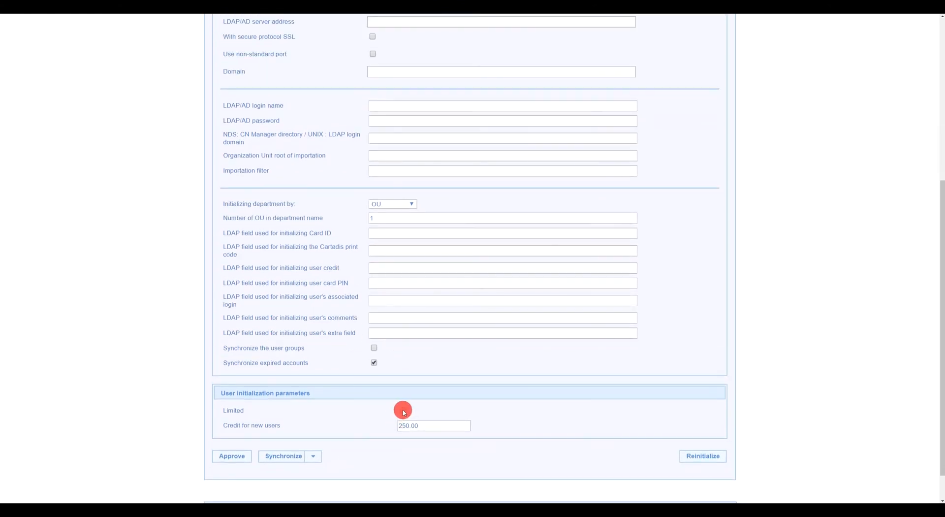
click(402, 410)
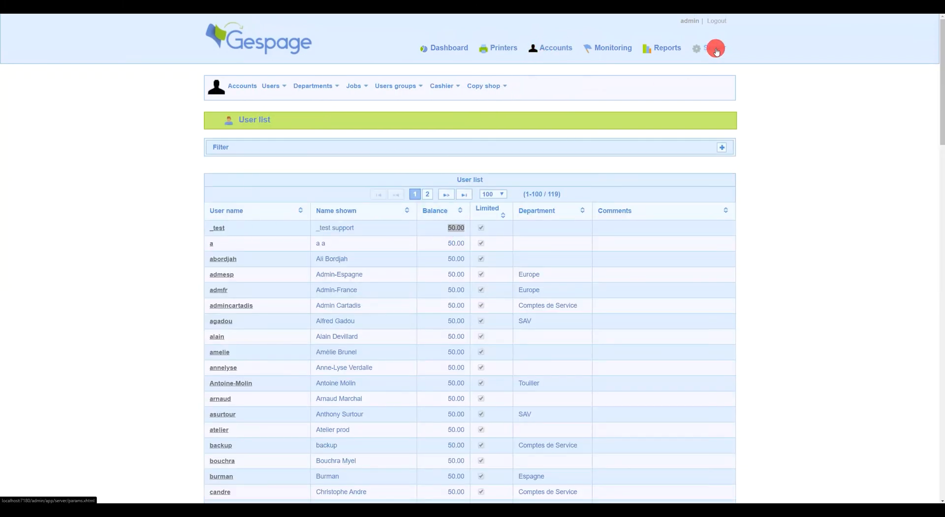
Return to the LDAP page and set the importation filter (&(objectClass=user)(!(cn=_*))).
click(715, 48)
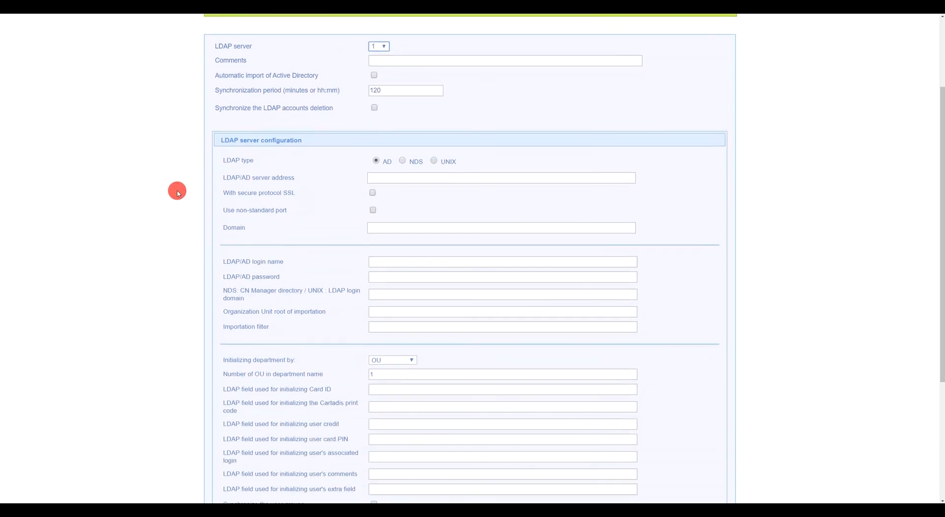
scroll(down, 3)
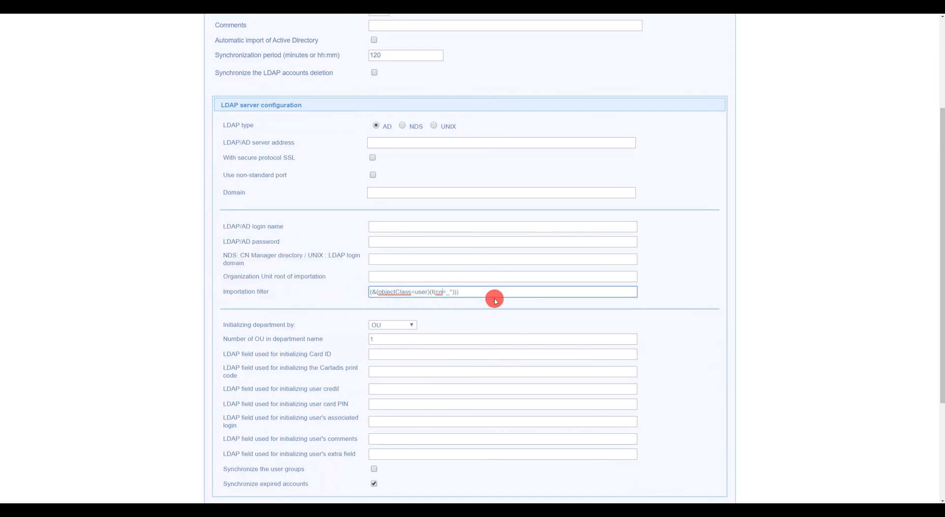
scroll(down, 3)
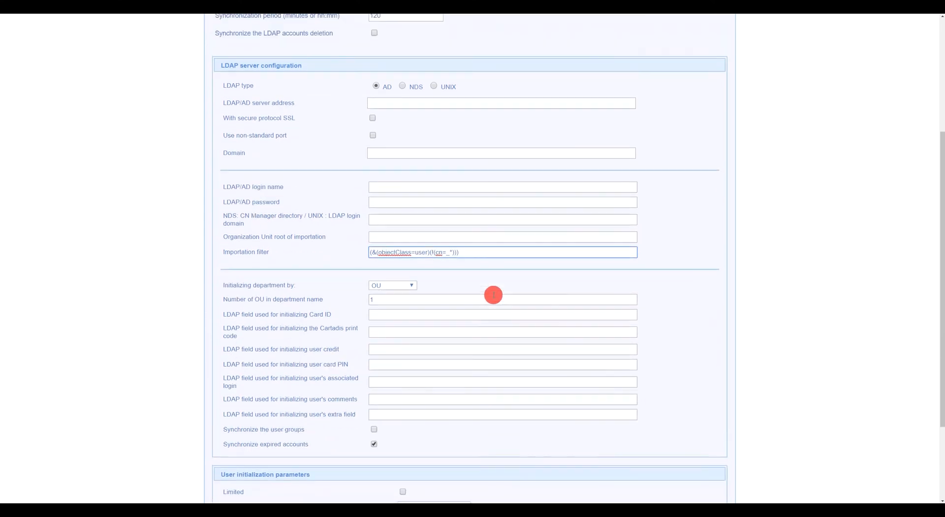
scroll(up, 3)
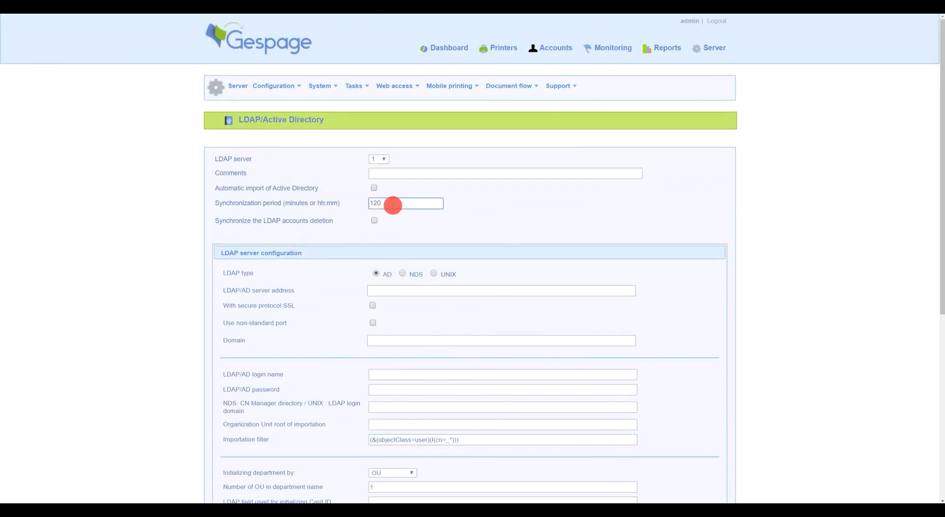
Set sync period 02:00 and enable account-deletion sync with a 1-day removal delay.
text(02)
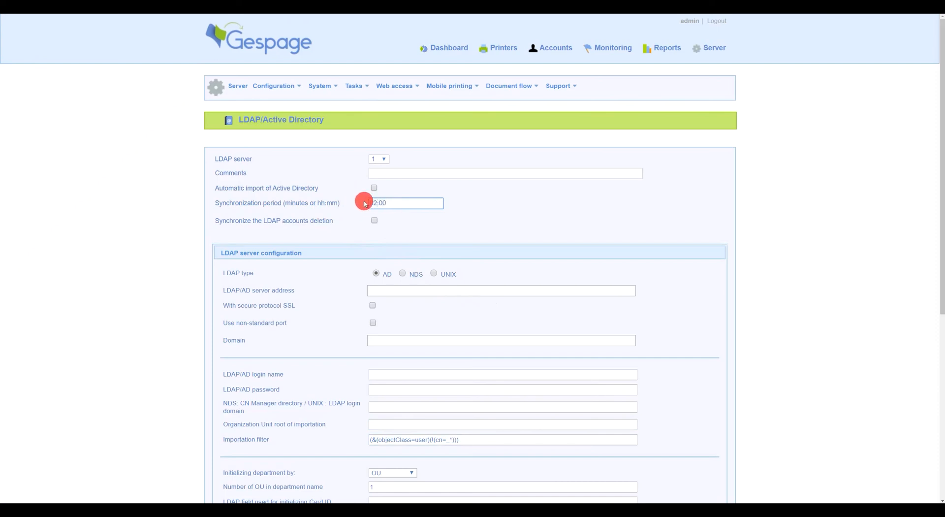
click(373, 220)
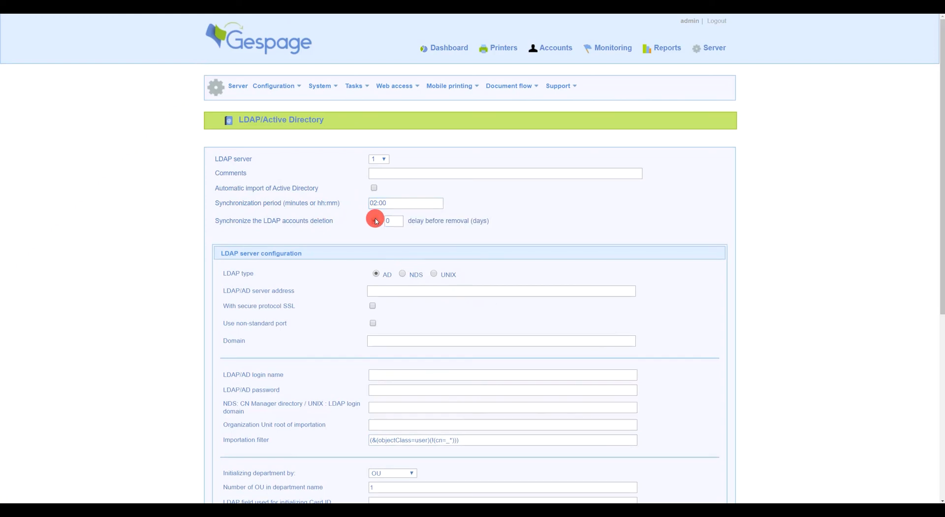
click(373, 220)
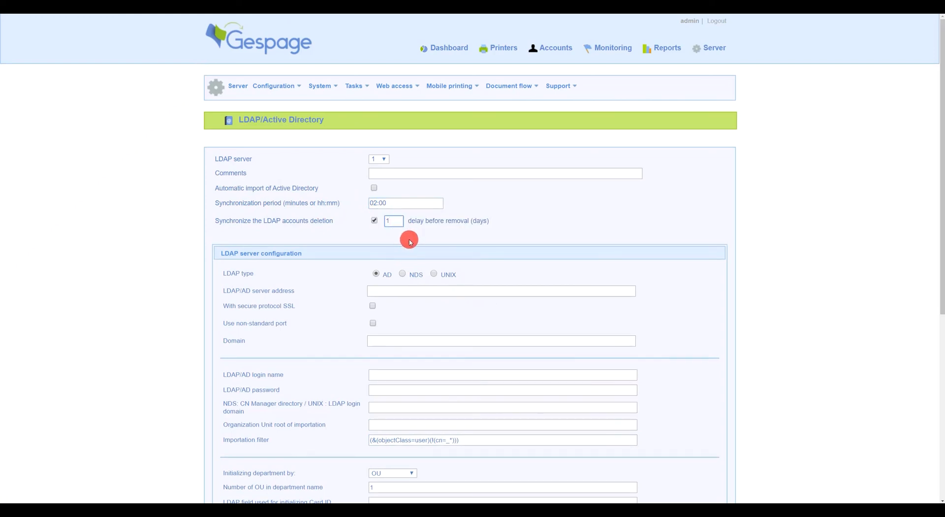
mouse_move(355, 255)
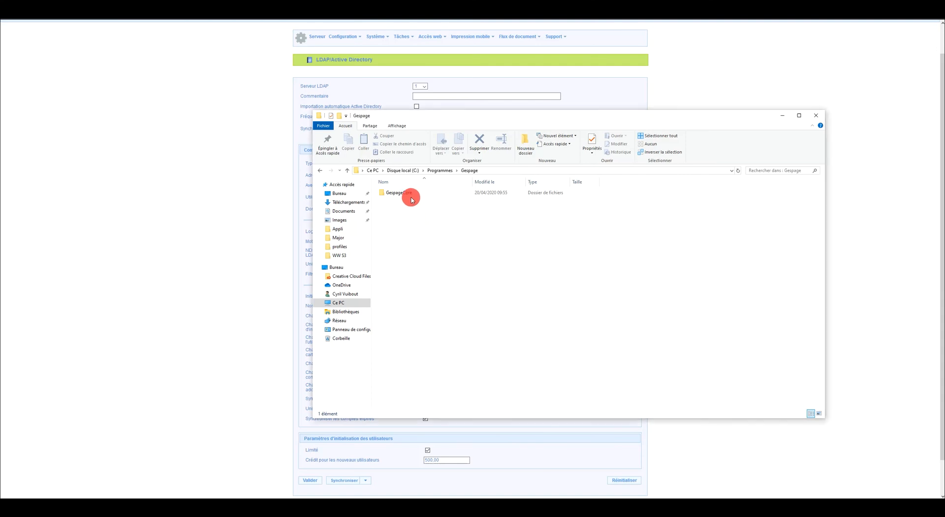
Browse GespageCore to the scripts examples folder and open LdapImport.groovy in a text editor.
double_click(394, 191)
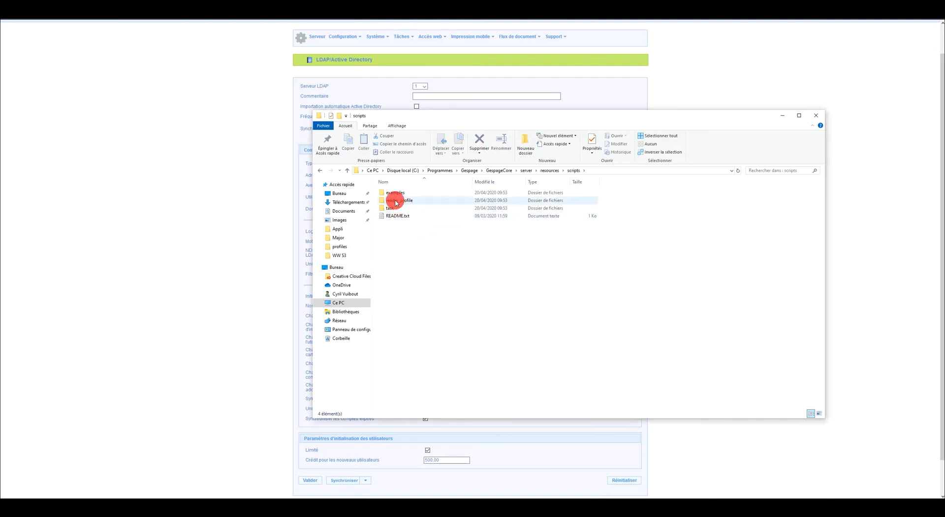
double_click(394, 192)
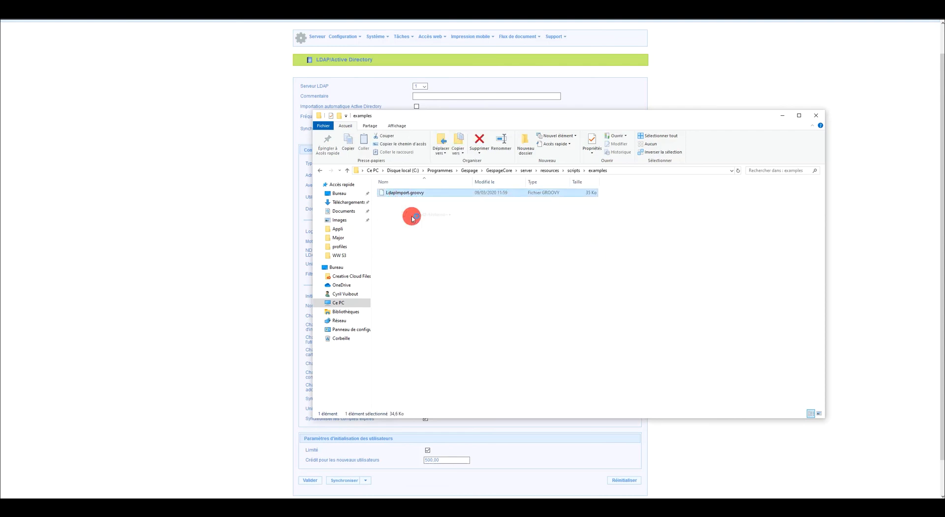
double_click(404, 192)
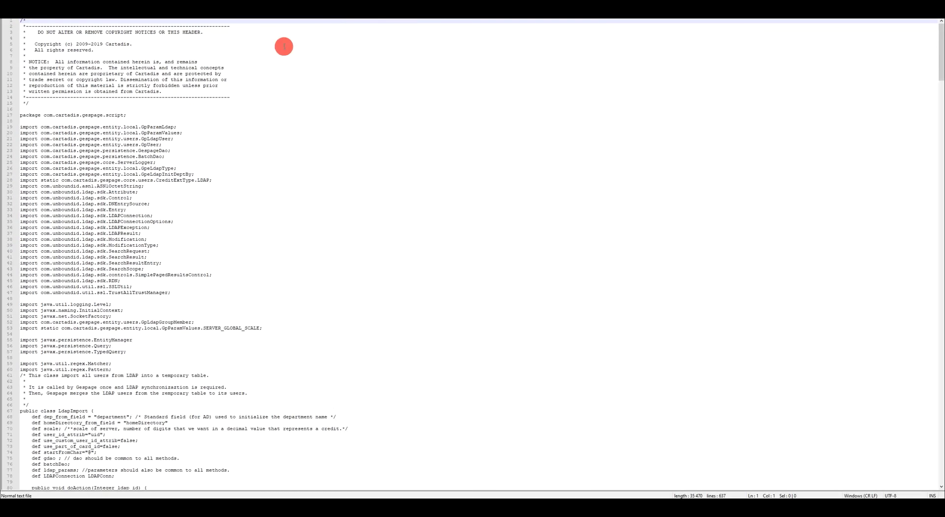